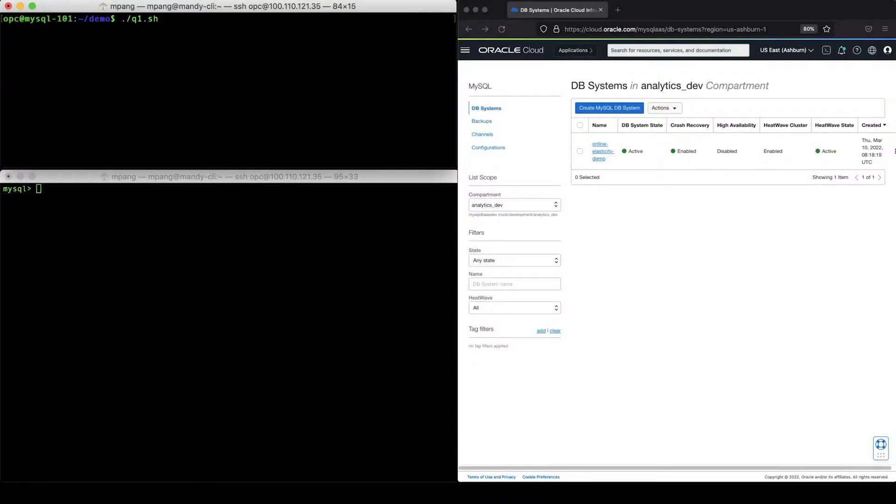
- Run the looping TPCH Q1 query script ./q1.sh in the top terminal
key("Return")
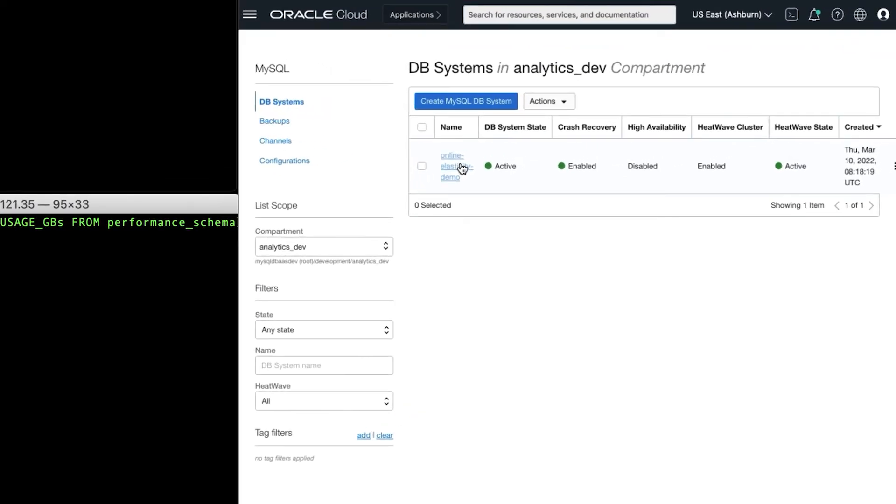
- Show the online-elasticity-demo DB system's HeatWave cluster information: 5 nodes, Active
left_click(452, 166)
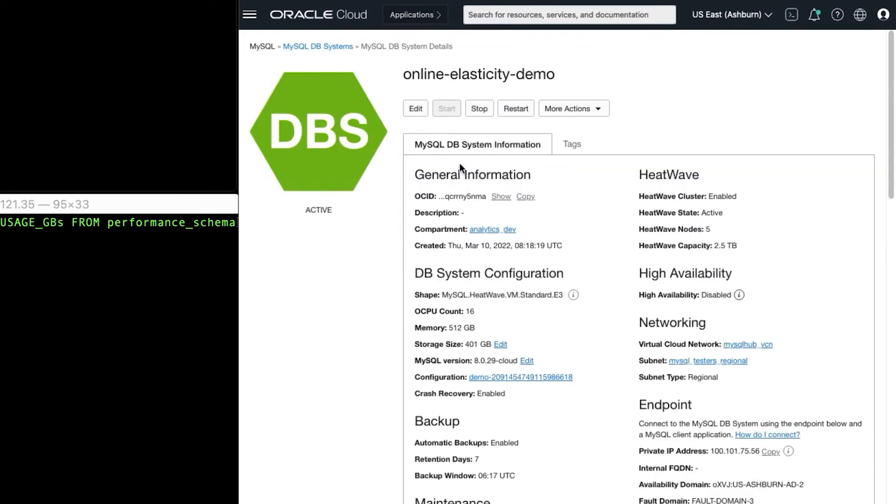
scroll("down", 3)
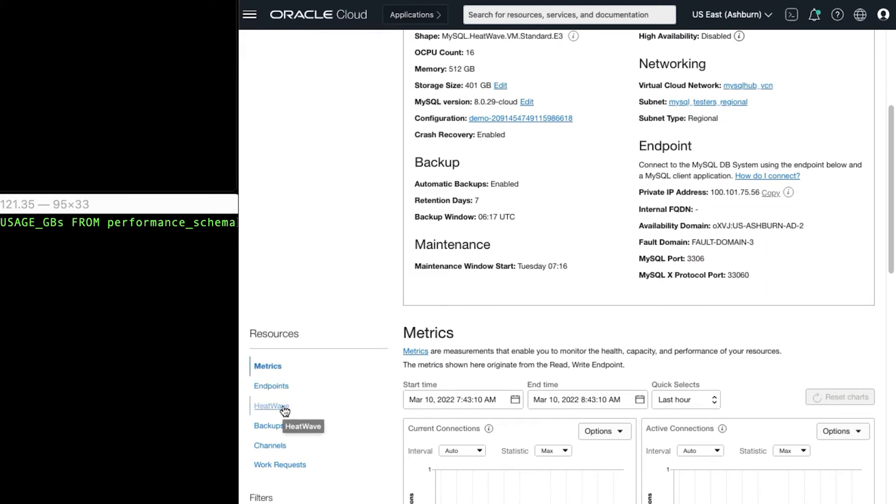
left_click(272, 406)
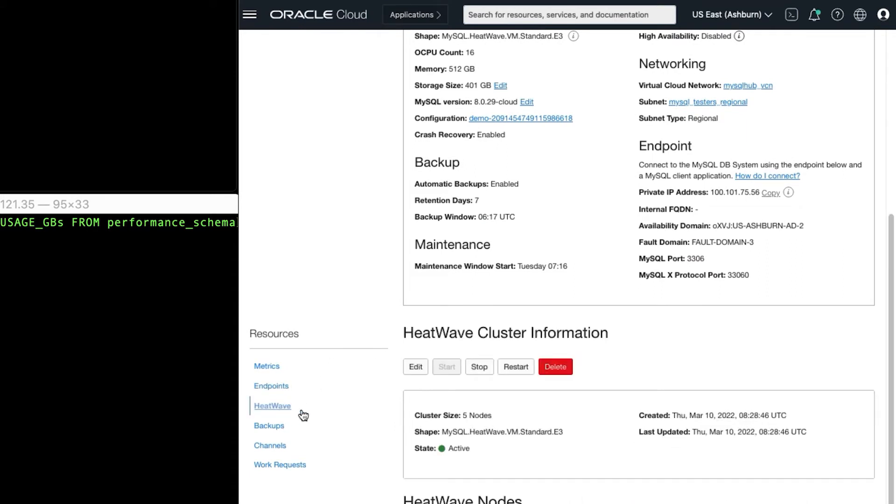
scroll("down", 3)
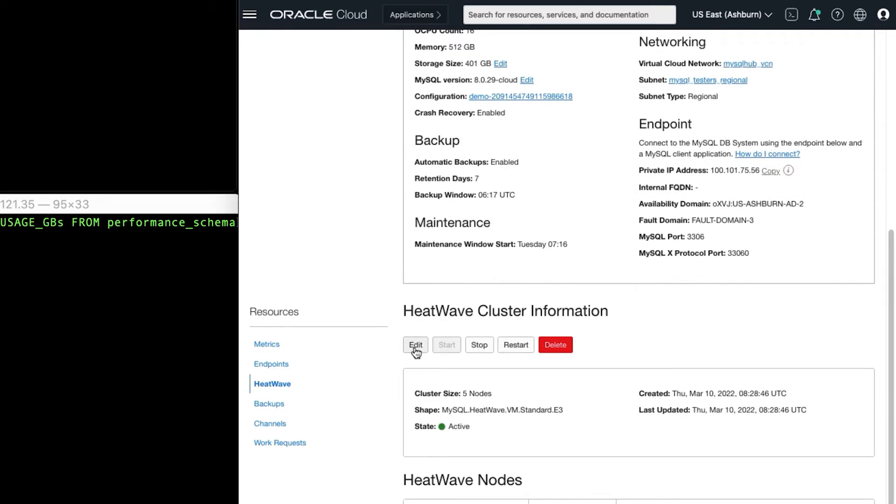
- Edit the HeatWave cluster and save a new node count of 29
left_click(415, 344)
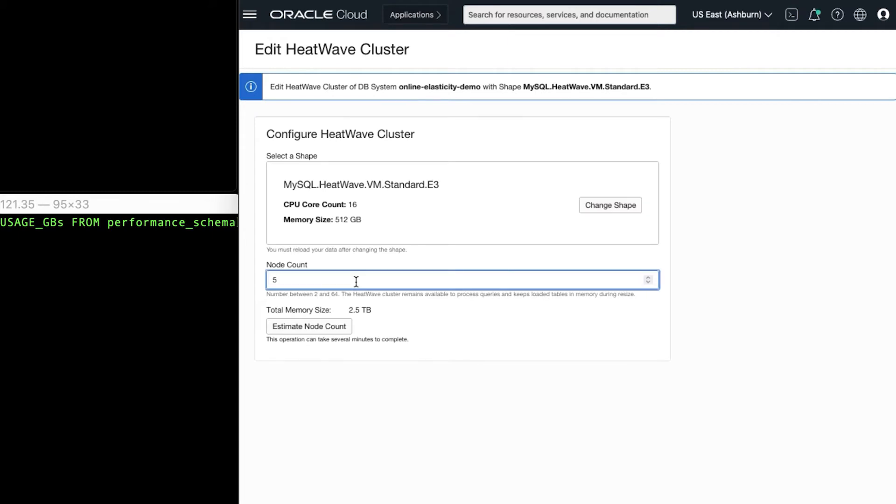
type("29")
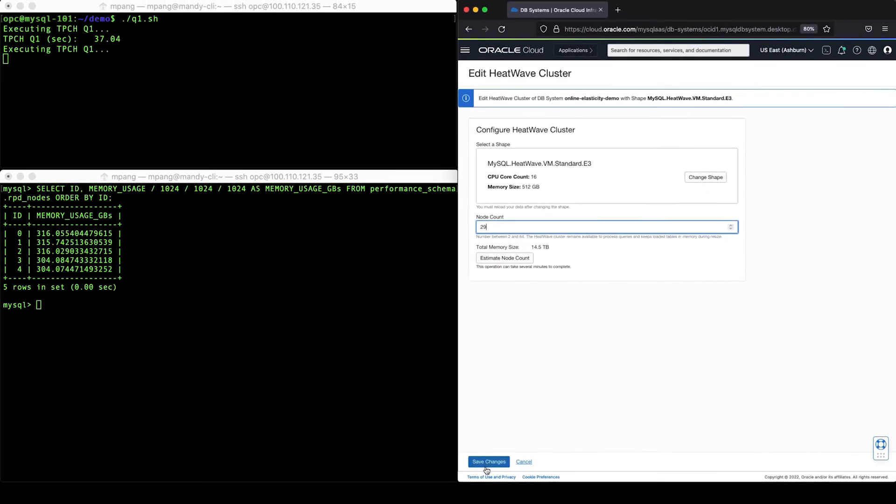
left_click(489, 462)
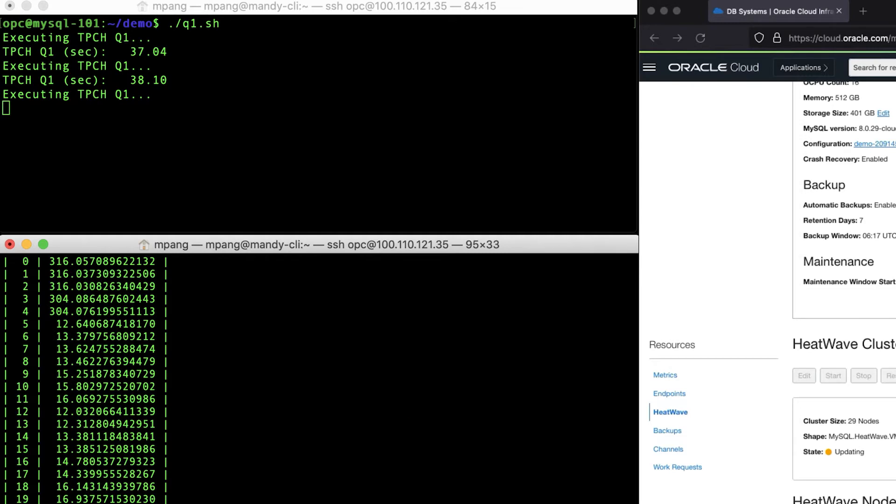
scroll("down", 3)
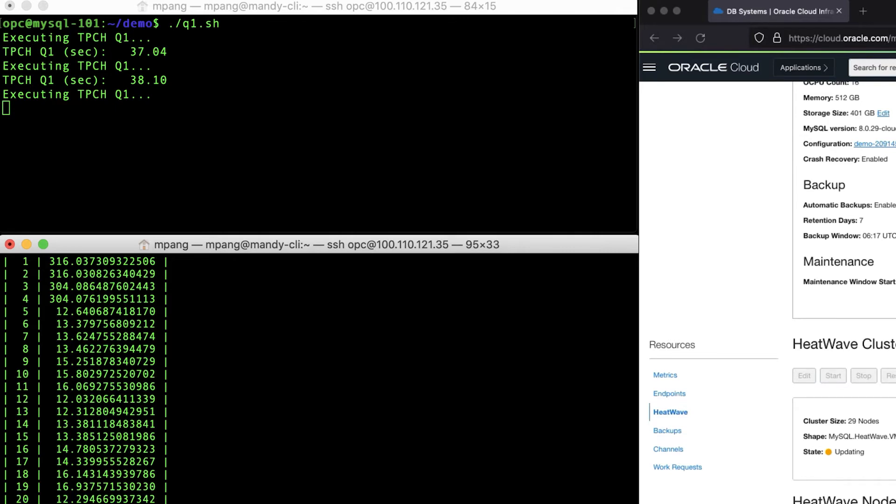
scroll("down", 3)
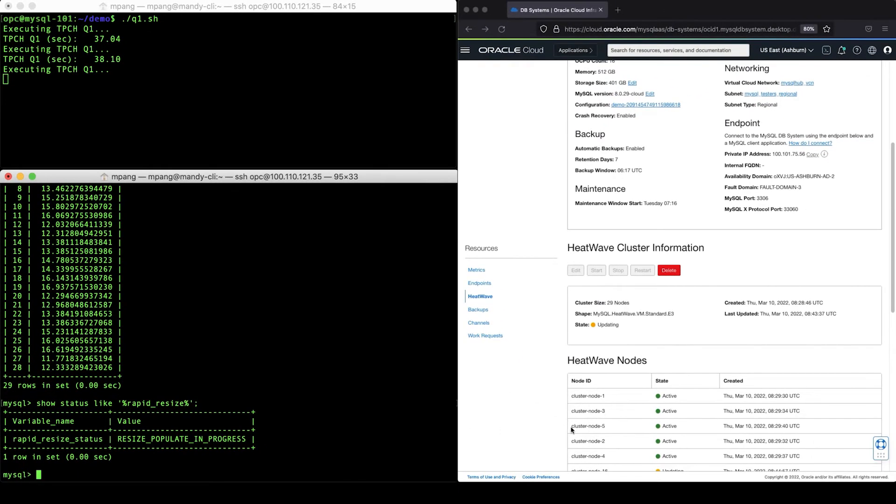
scroll("down", 3)
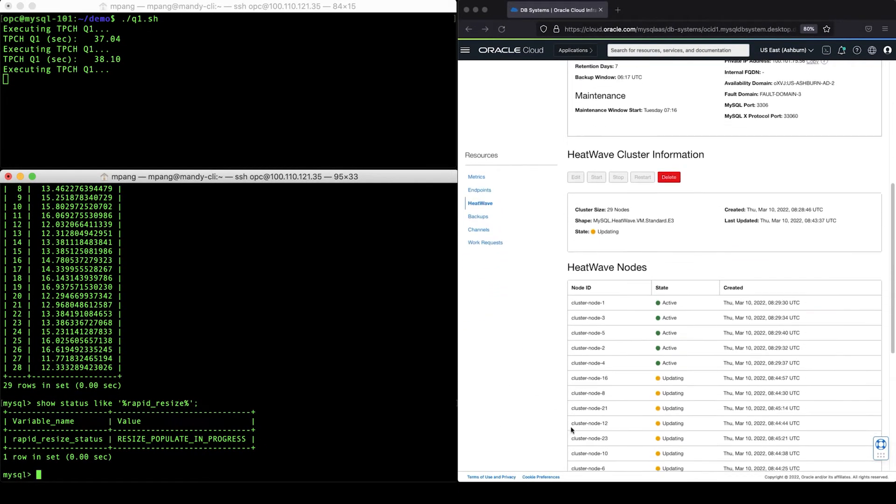
scroll("down", 3)
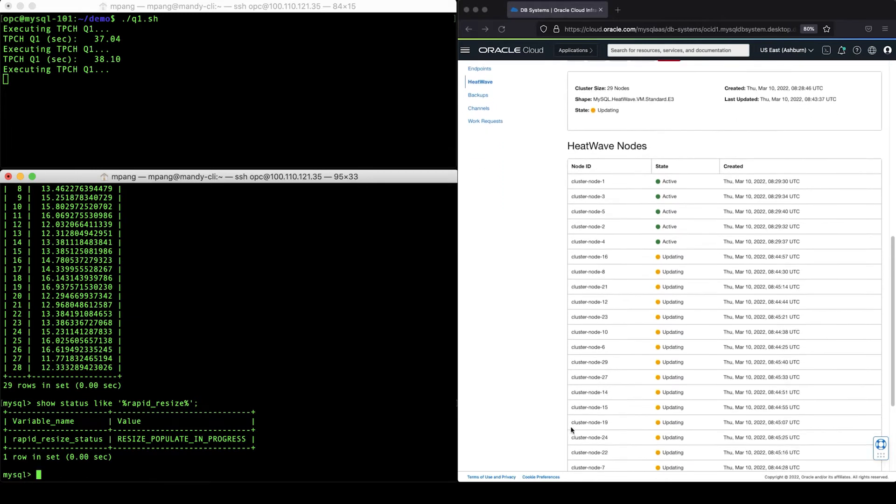
scroll("down", 3)
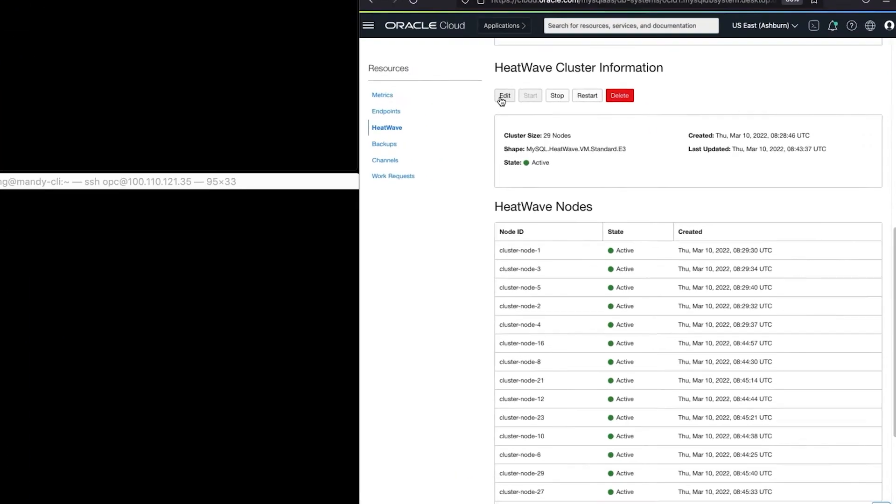
- Begin editing the HeatWave cluster size again once all 29 nodes are Active
left_click(505, 95)
type("11")
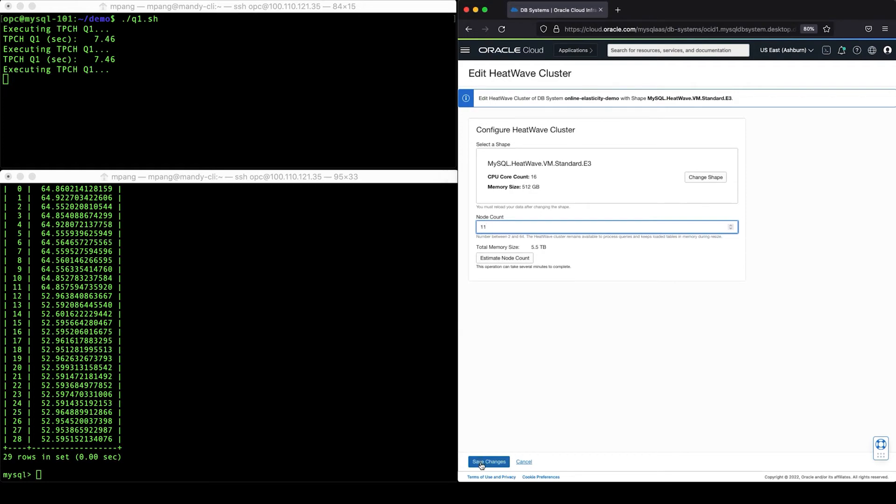
- Save the reduced HeatWave node count of 11
left_click(488, 461)
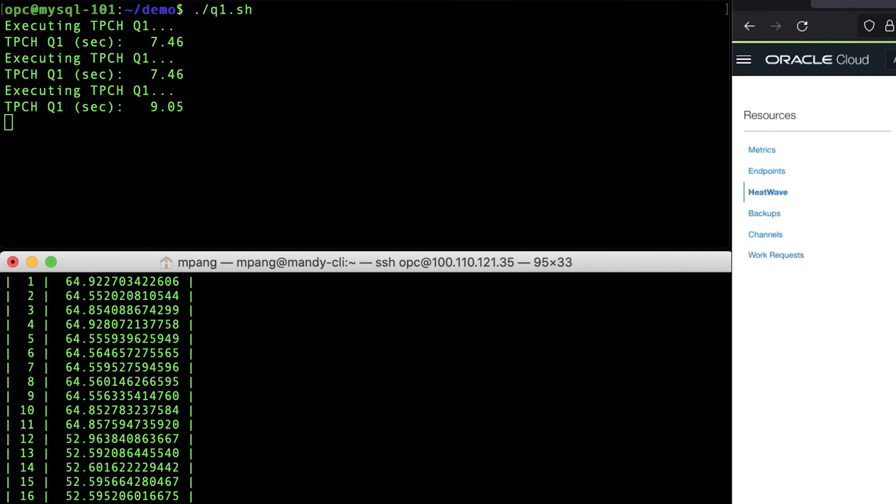
- Scroll through the per-node memory-usage output, about 148 GB each, as Q1 keeps running
scroll("down", 3)
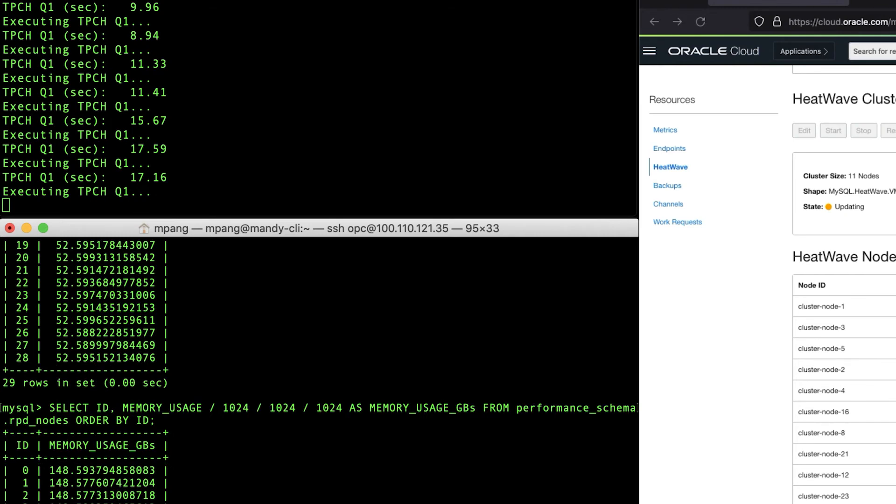
scroll("down", 3)
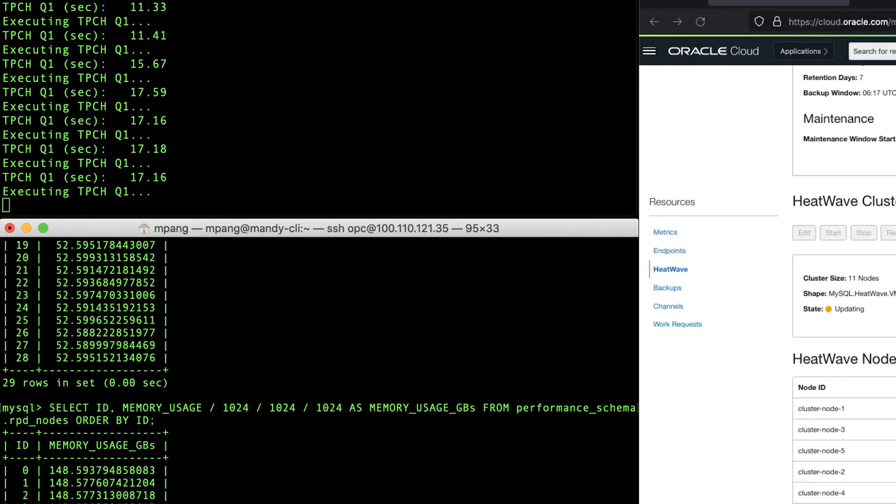